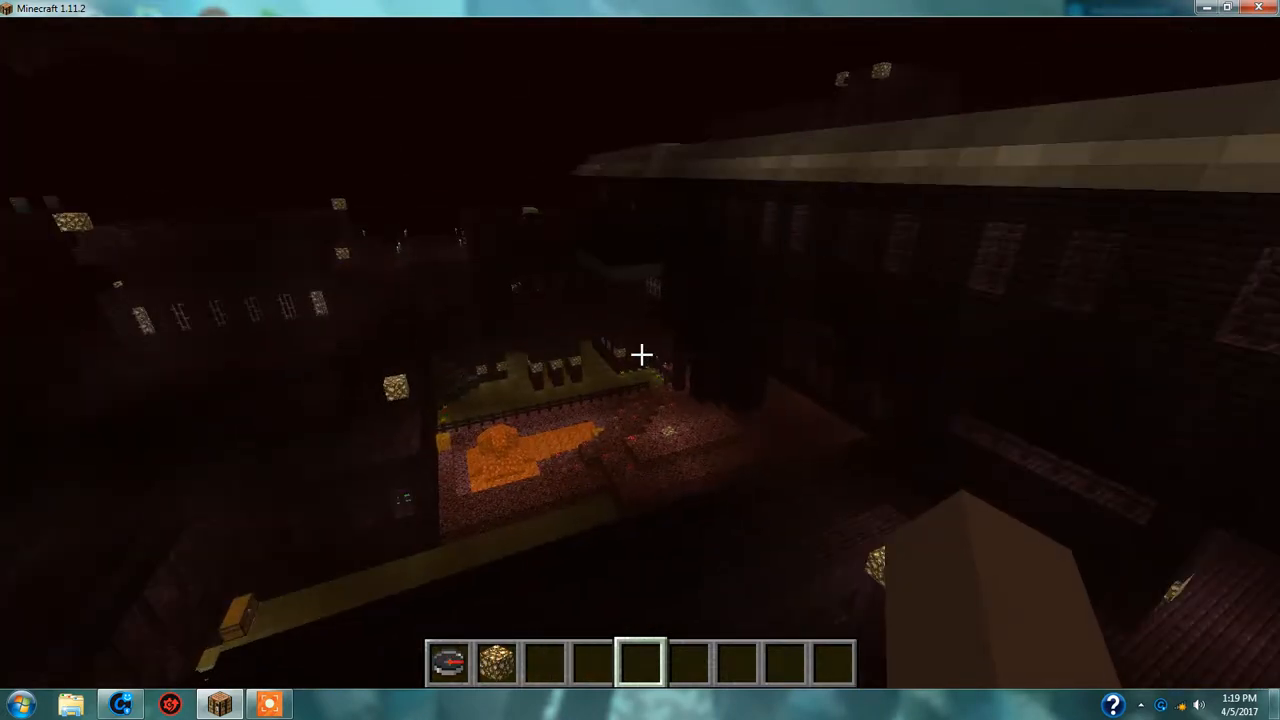
mouse_move(640, 356)
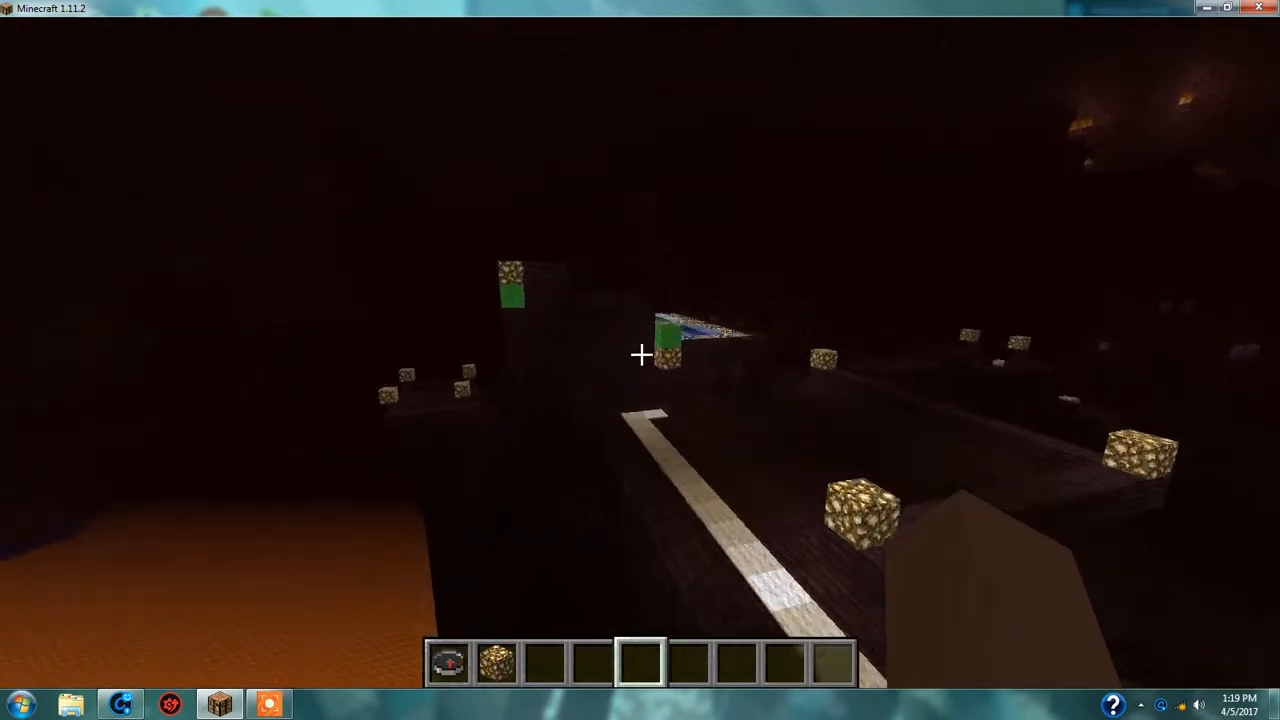
mouse_move(640, 354)
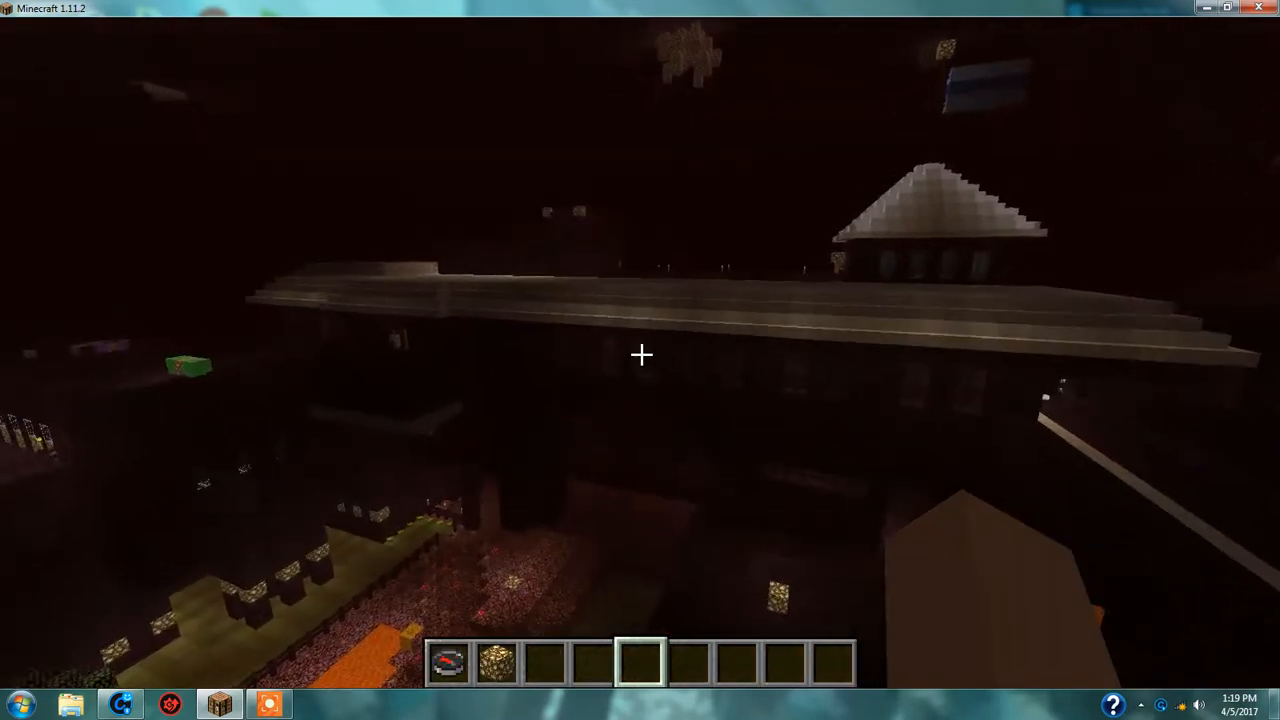
mouse_move(640, 356)
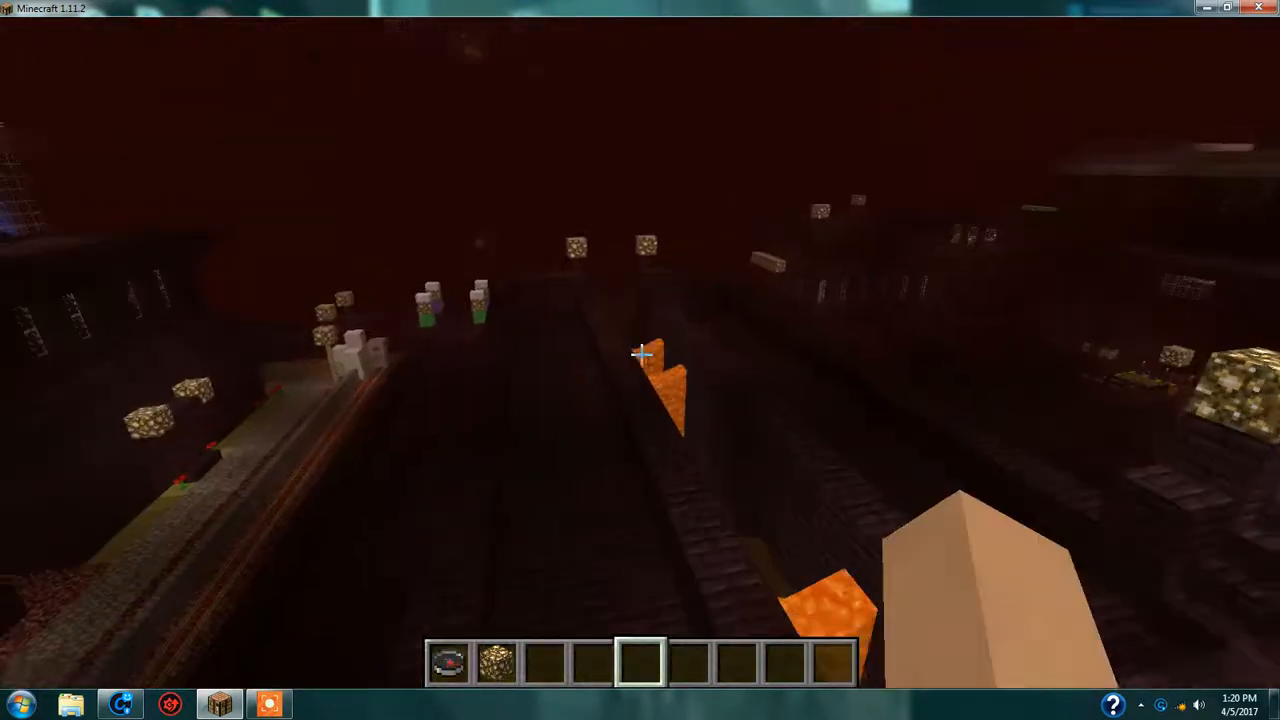
mouse_move(640, 356)
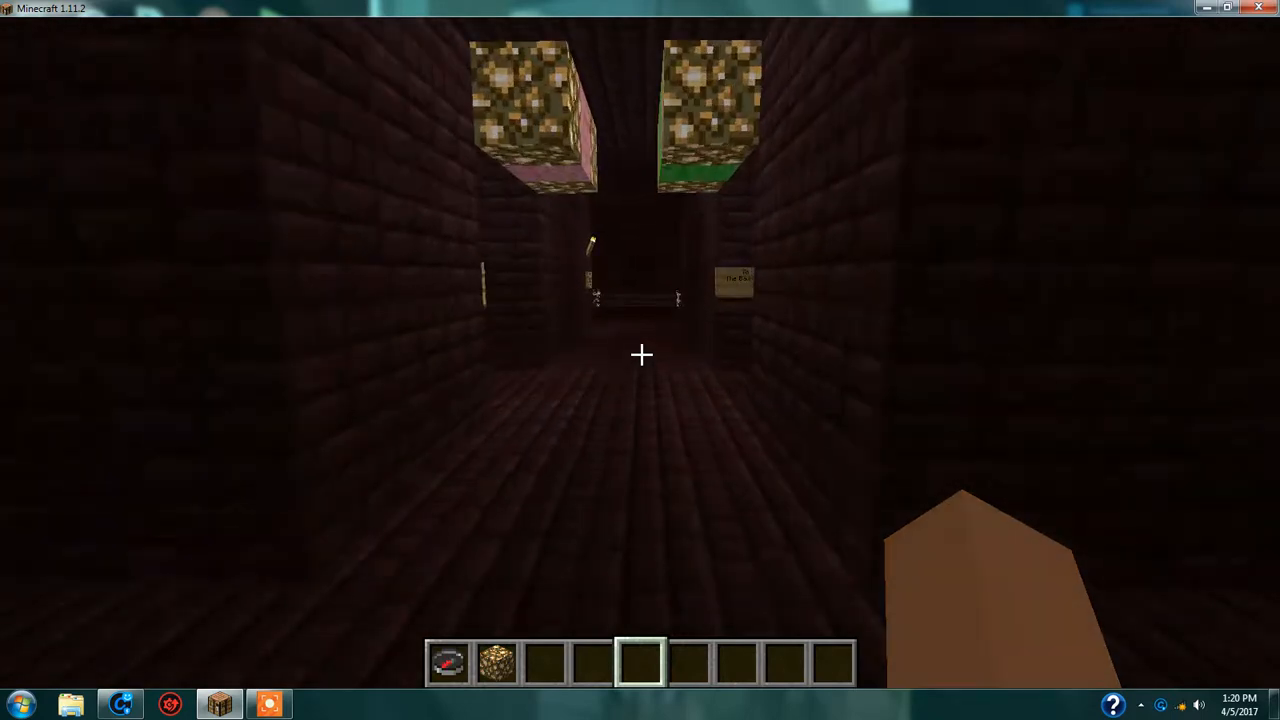
mouse_move(640, 360)
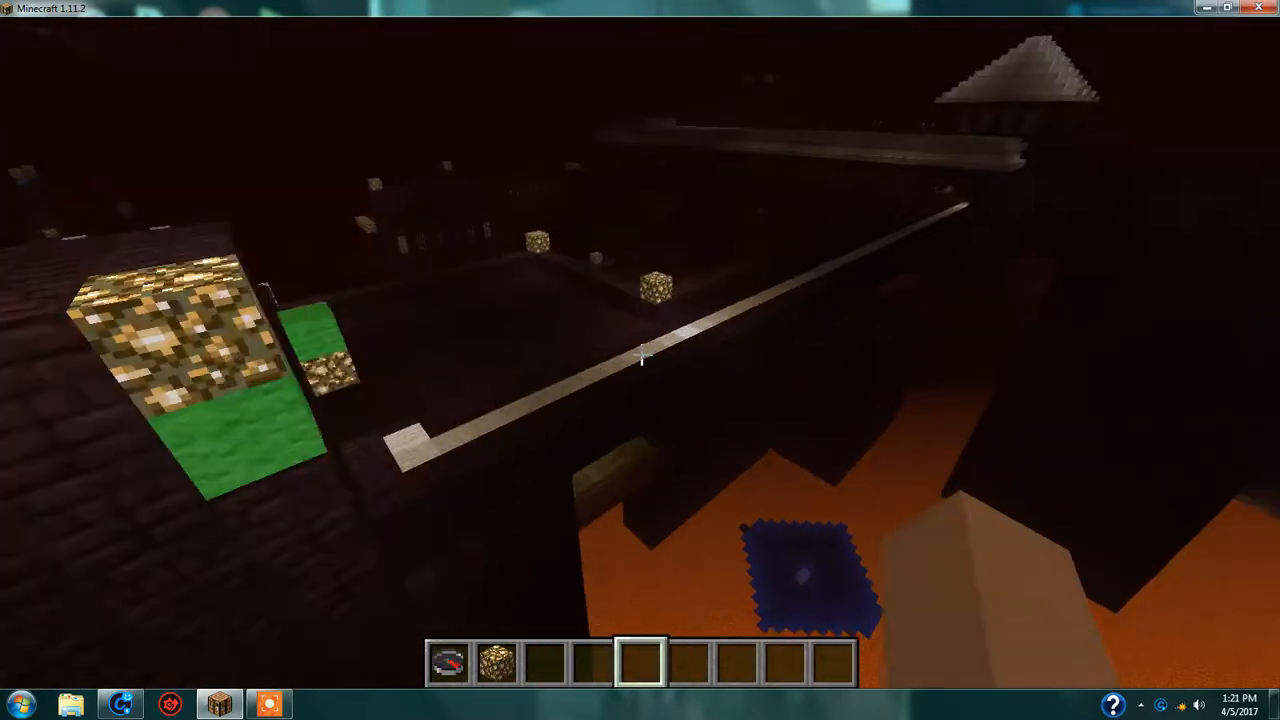
mouse_move(640, 360)
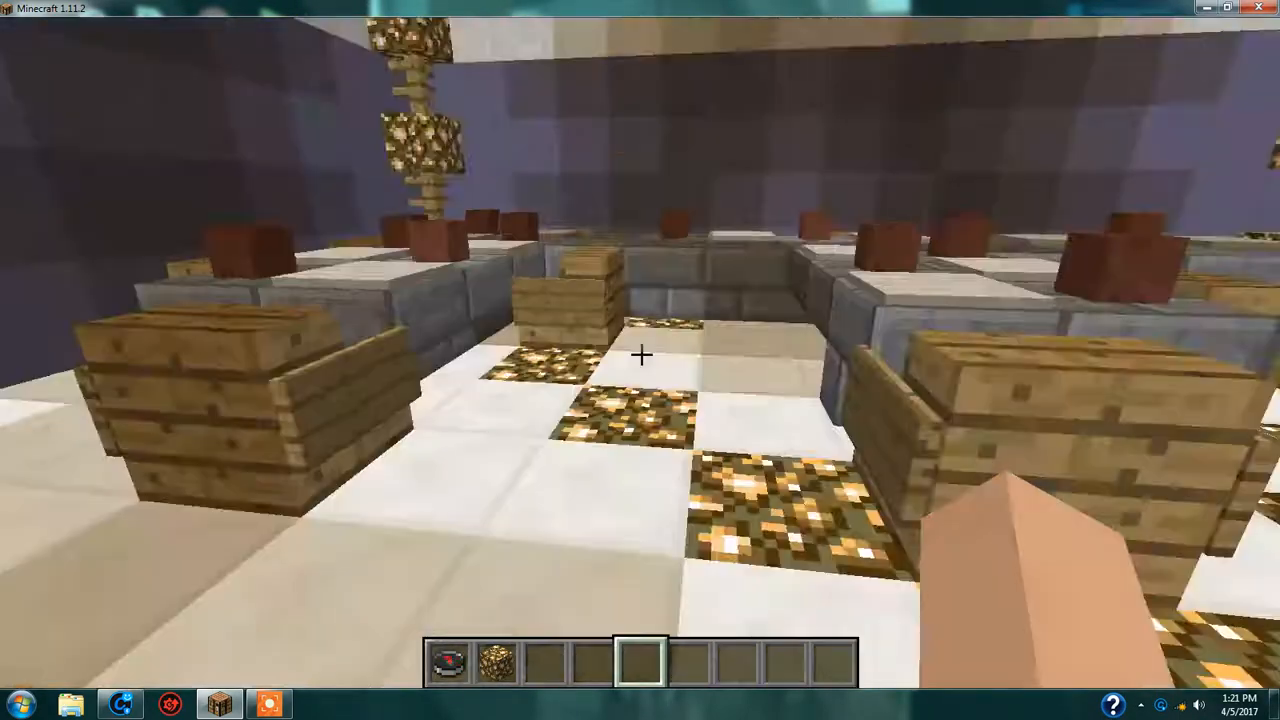
mouse_move(640, 360)
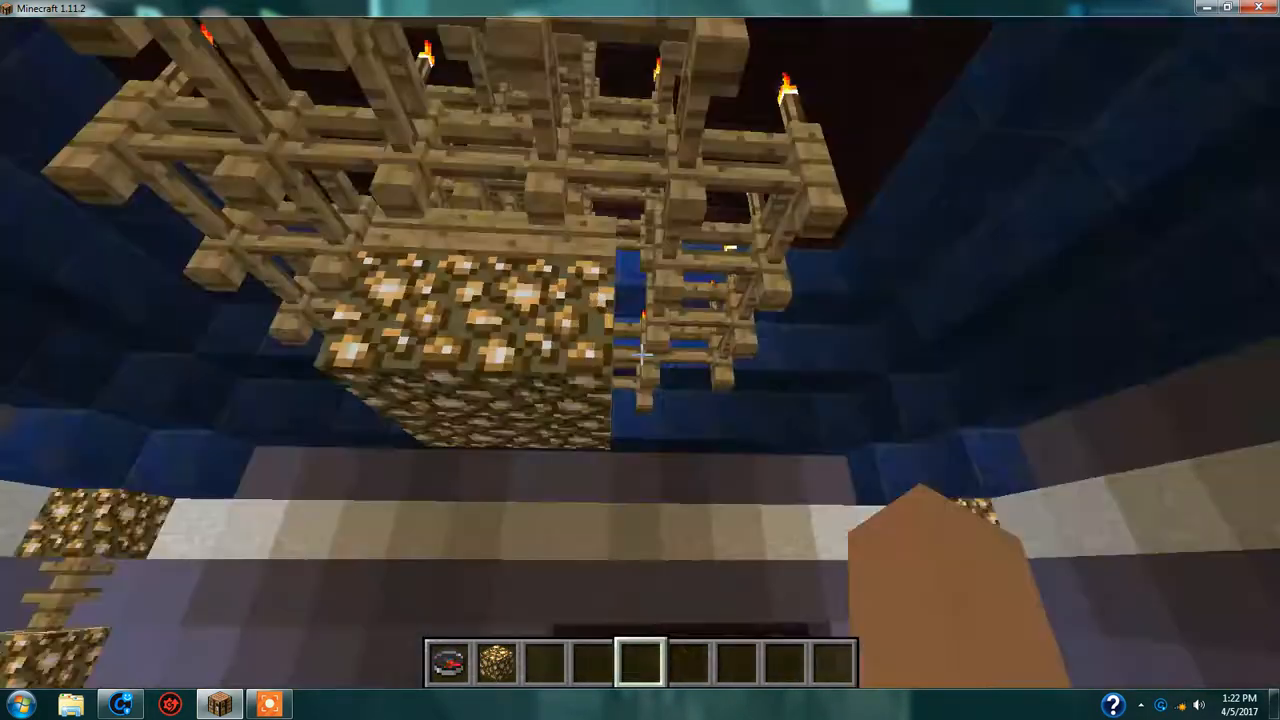
mouse_move(640, 360)
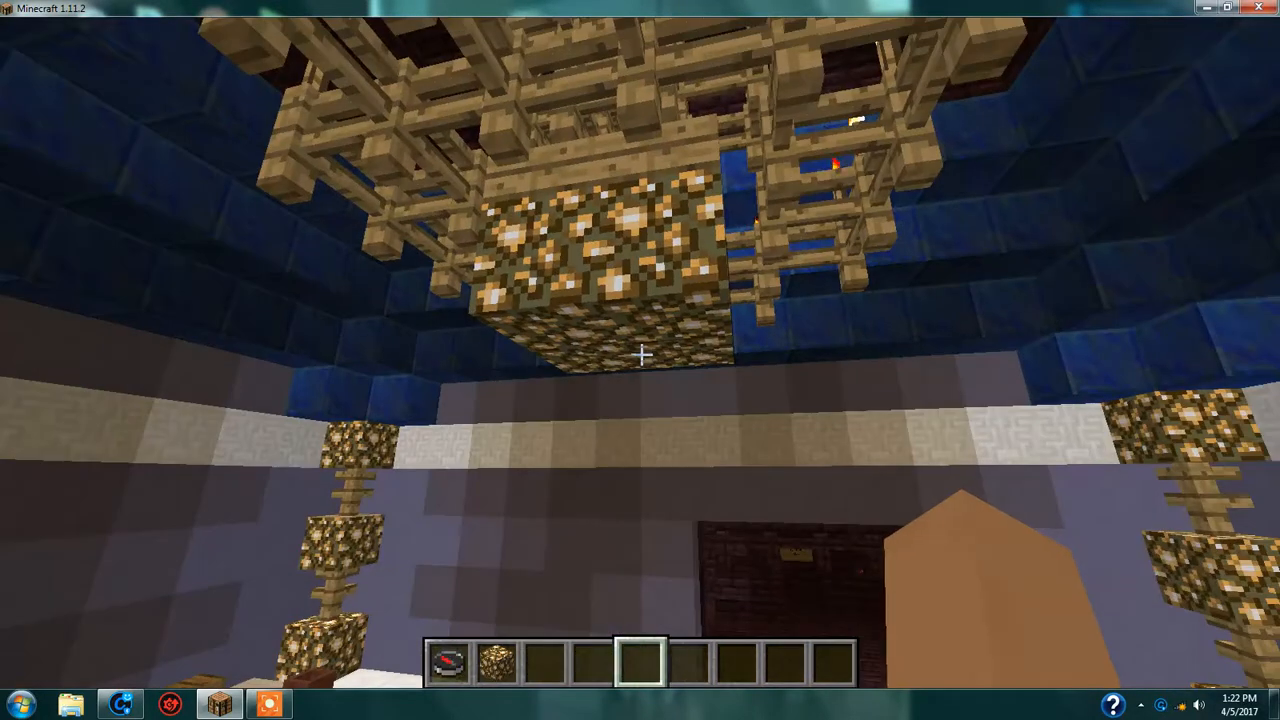
mouse_move(640, 360)
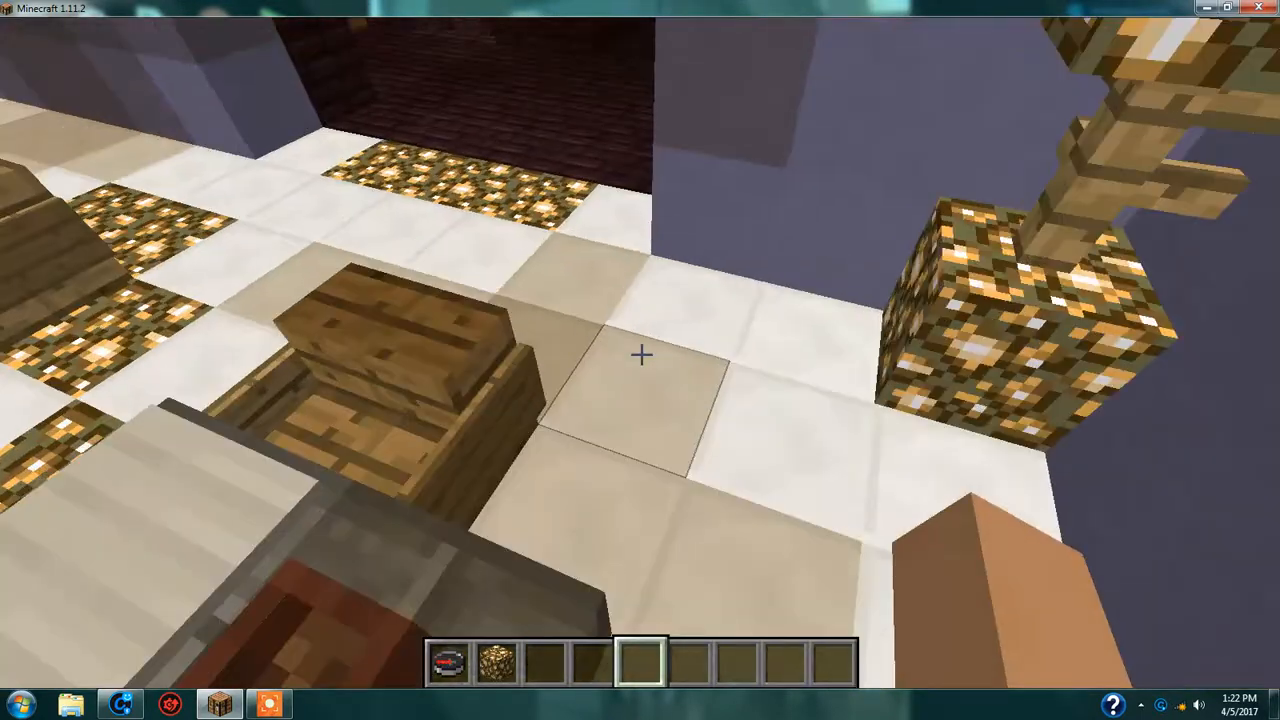
mouse_move(640, 356)
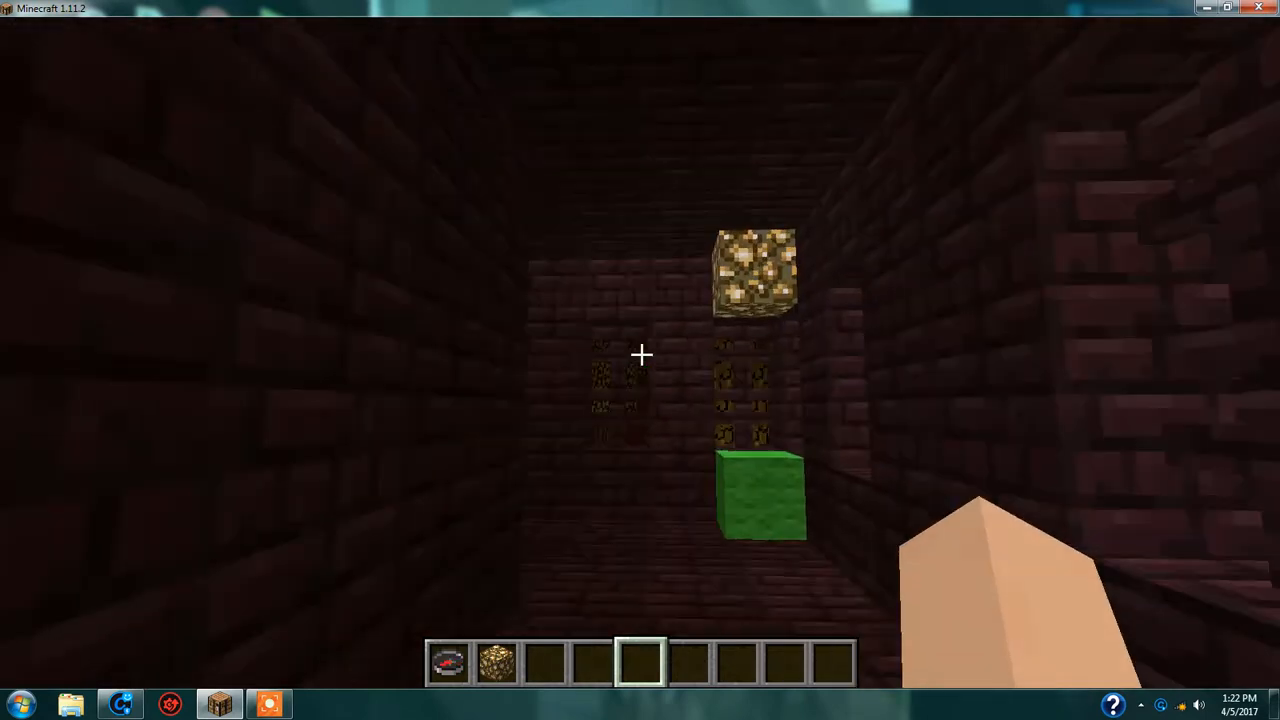
mouse_move(640, 356)
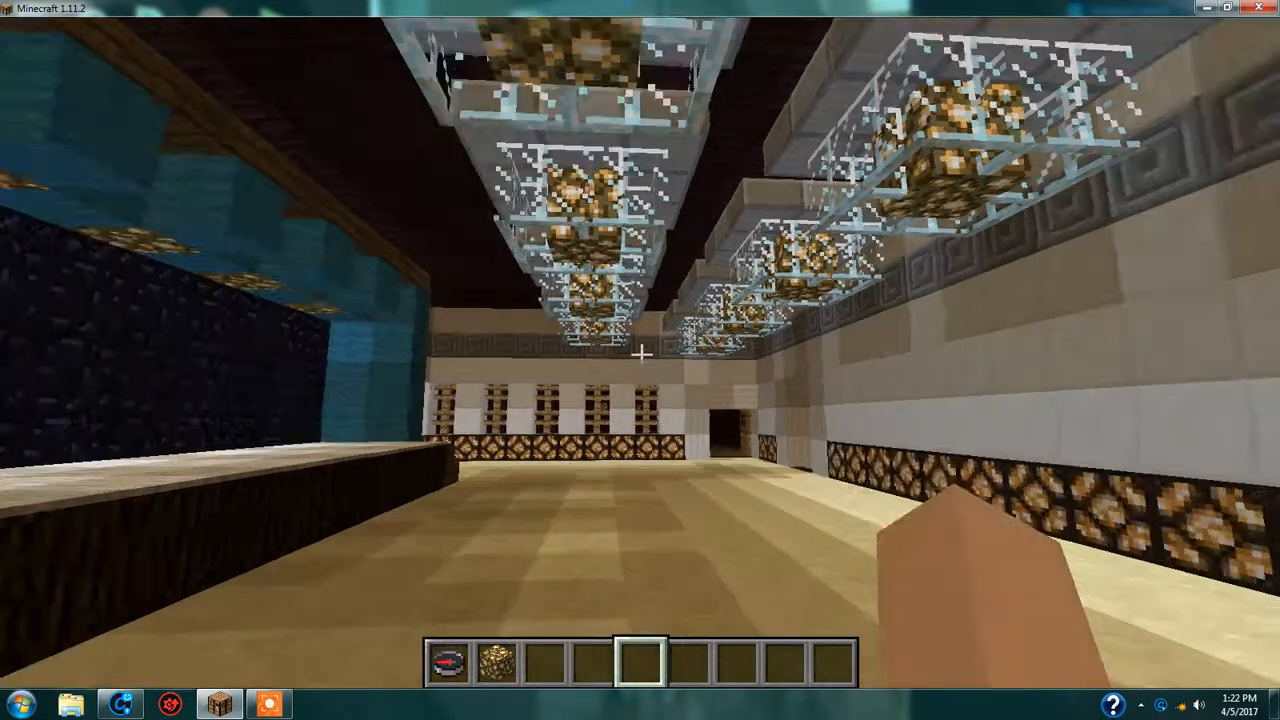
mouse_move(640, 360)
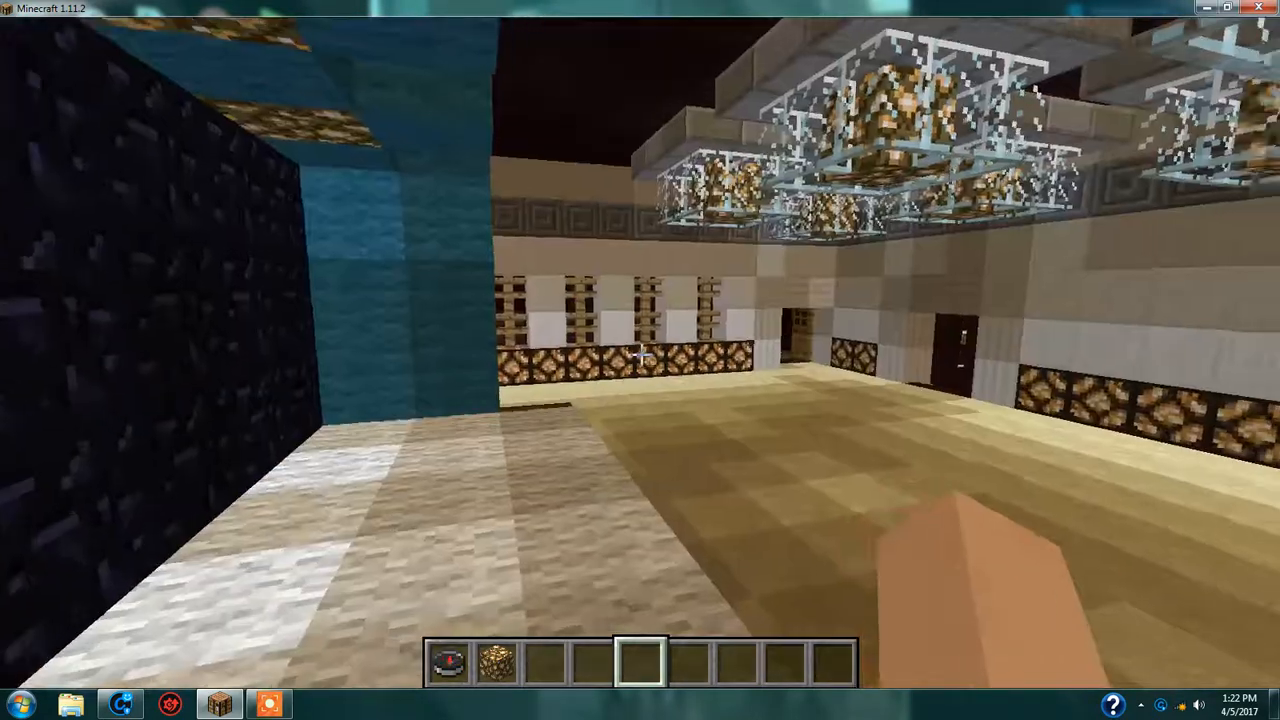
mouse_move(640, 360)
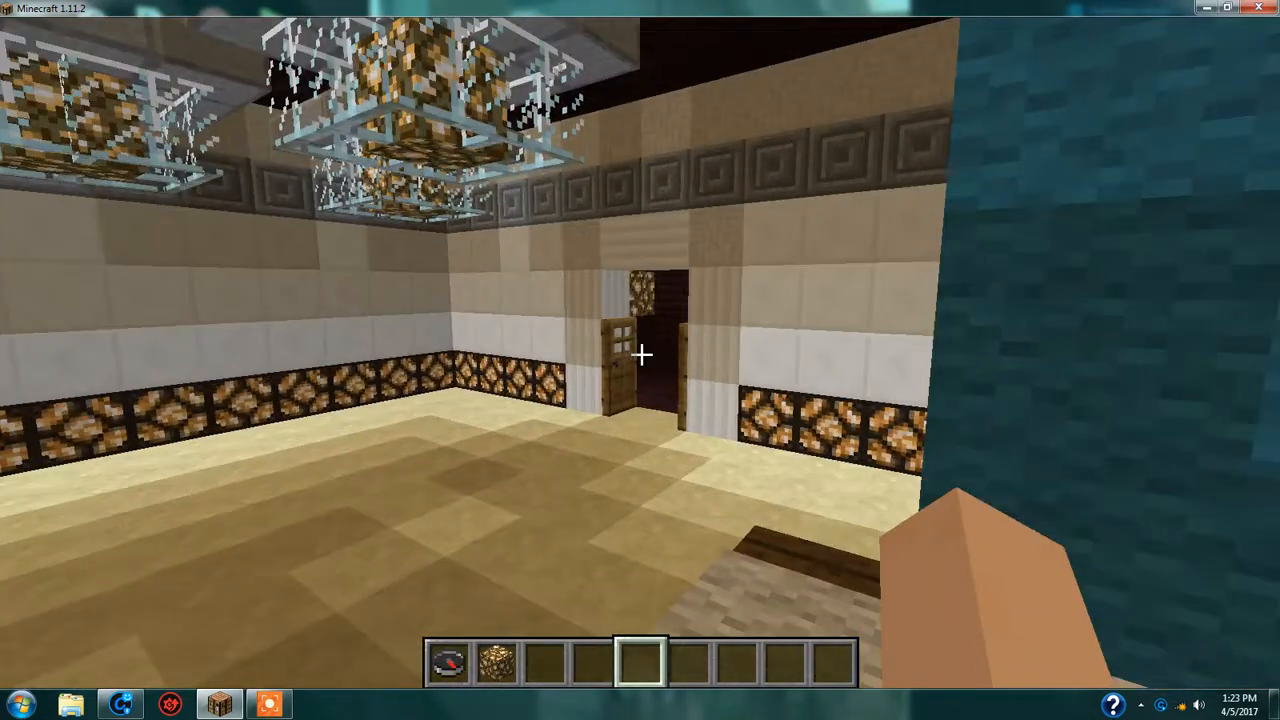
mouse_move(640, 360)
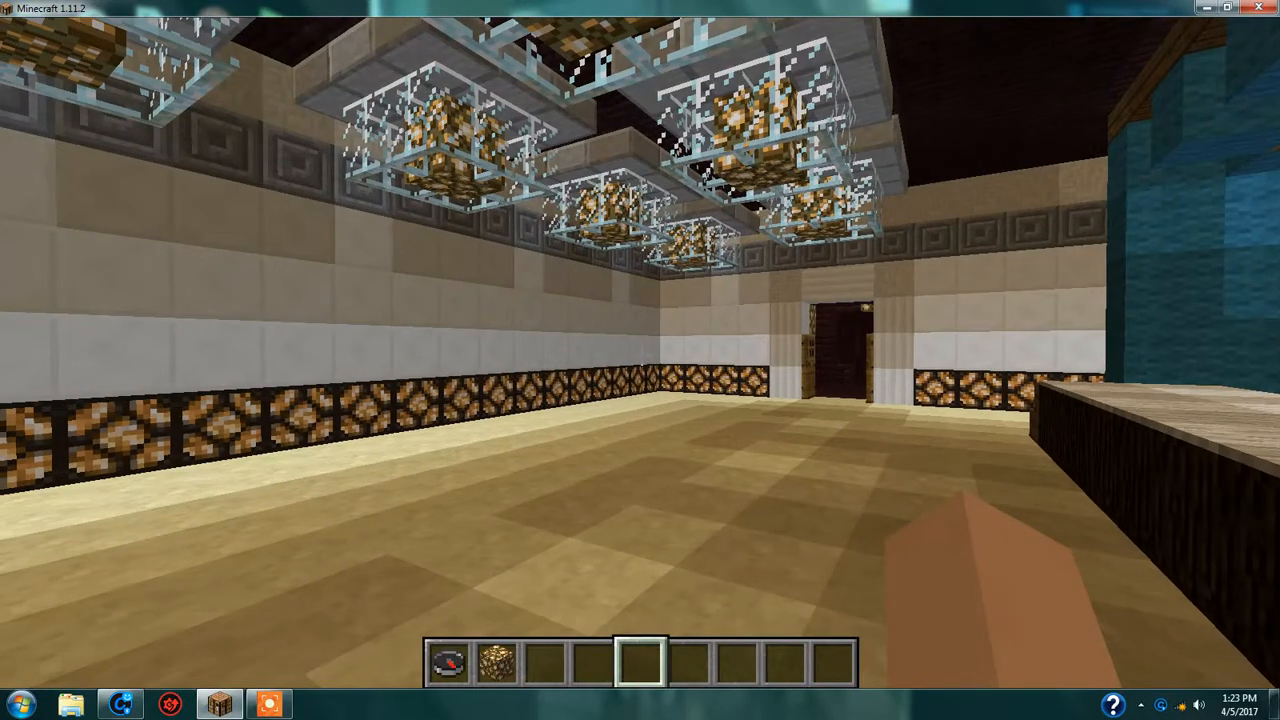
mouse_move(640, 360)
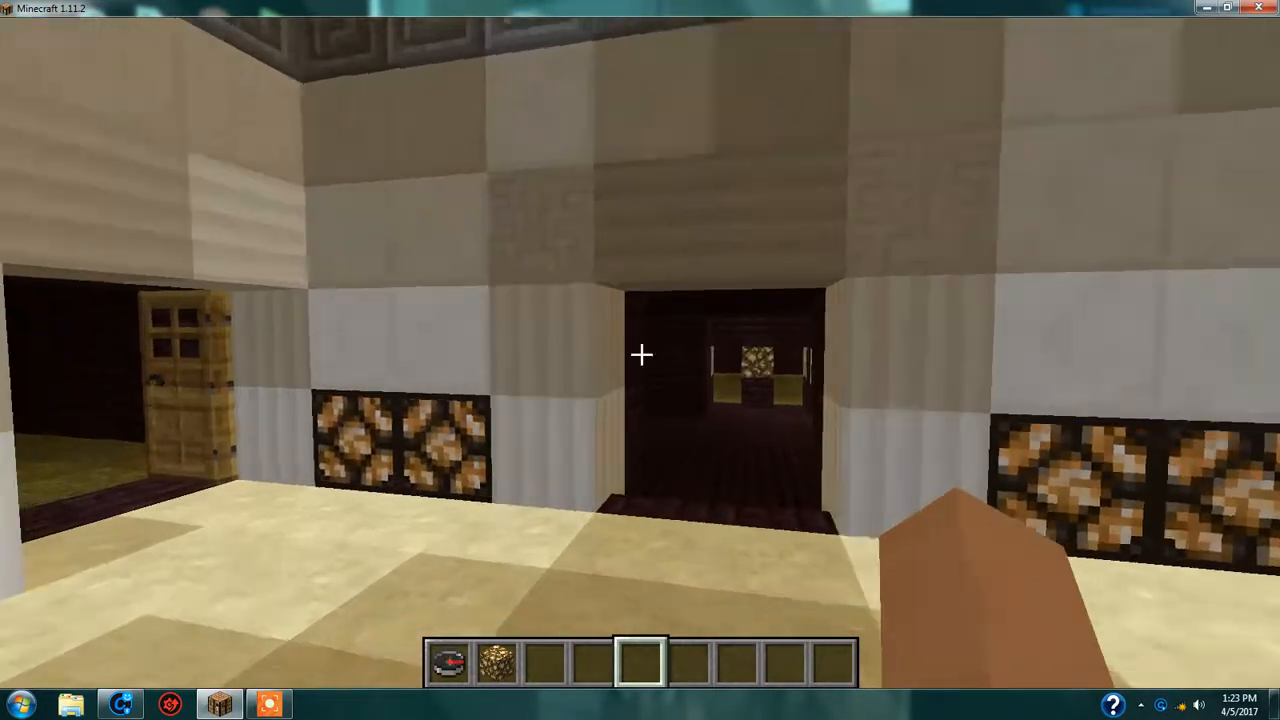
mouse_move(640, 360)
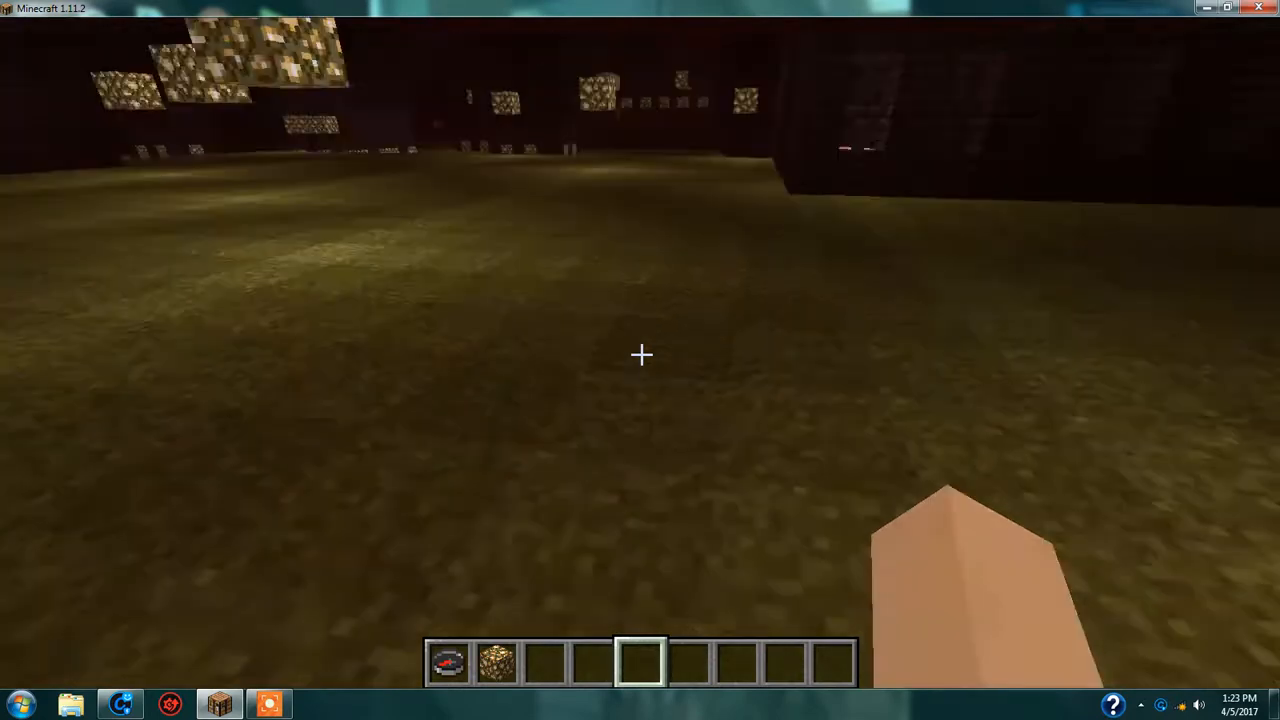
mouse_move(640, 356)
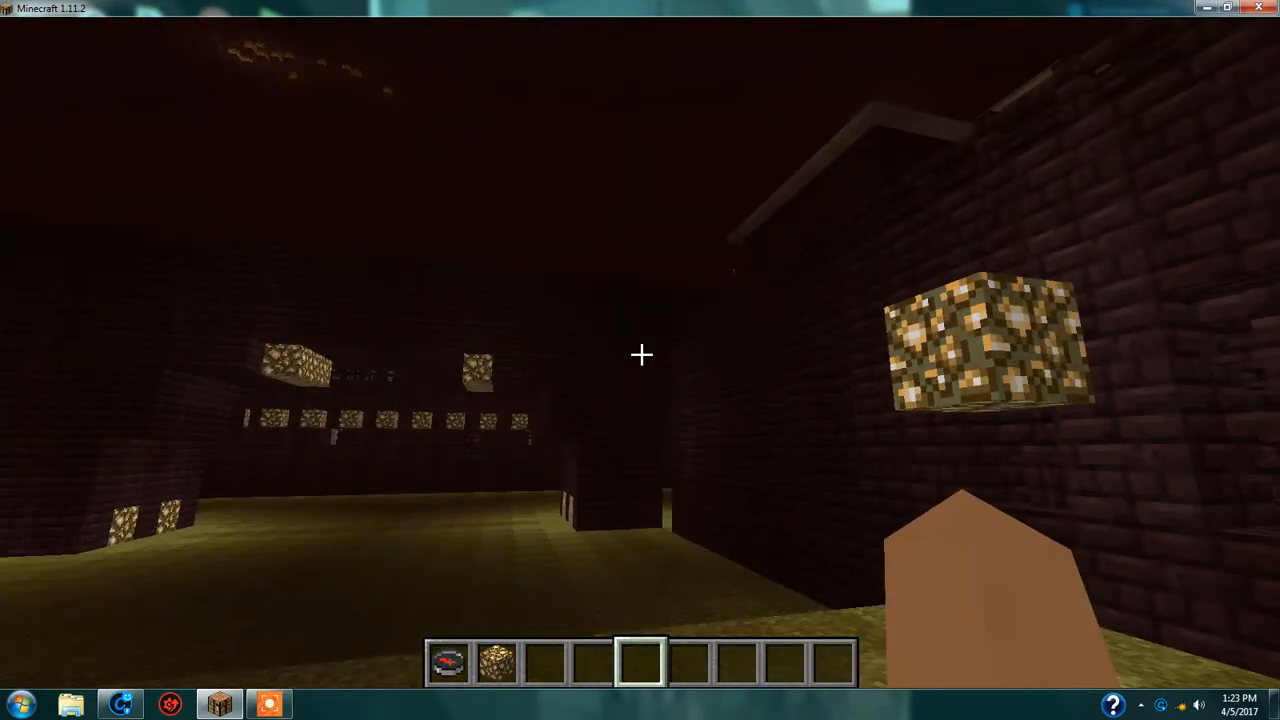
mouse_move(640, 356)
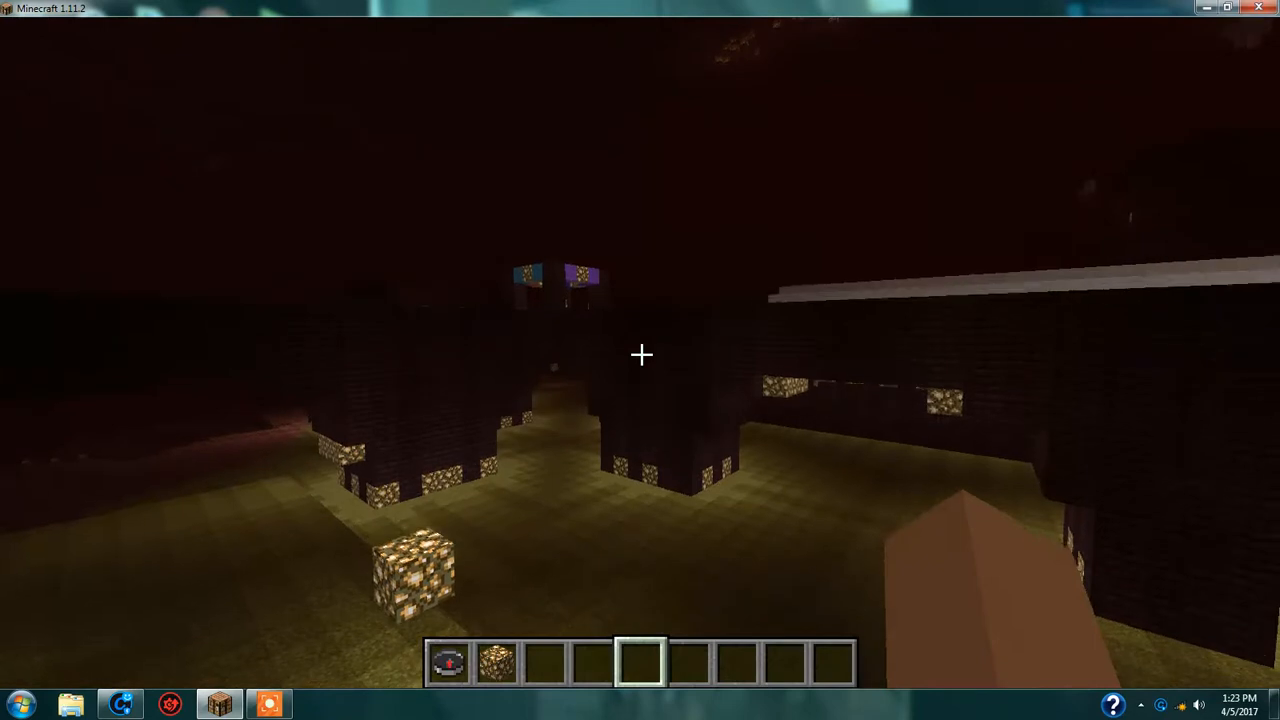